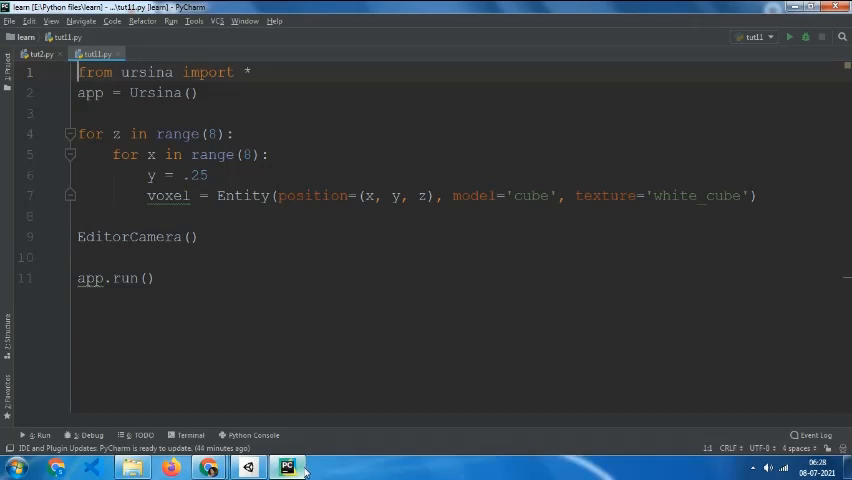
{"action": "mouse_move", "coordinate": [658, 292]}
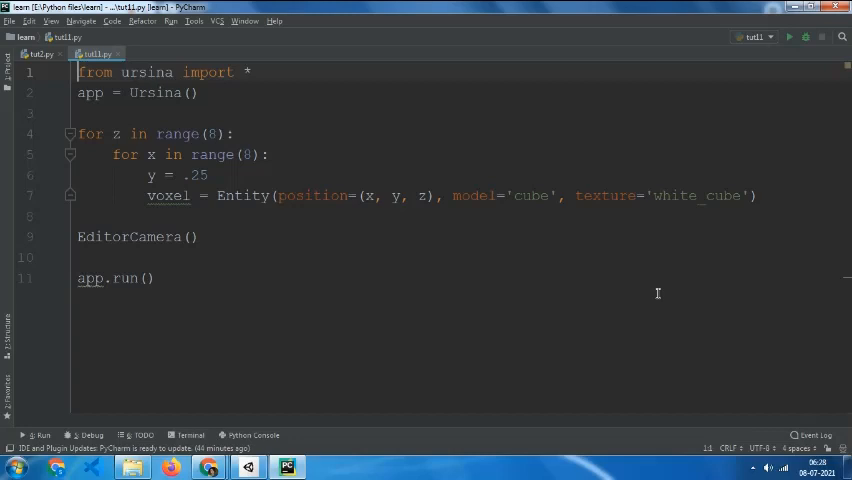
{"action": "mouse_move", "coordinate": [264, 232]}
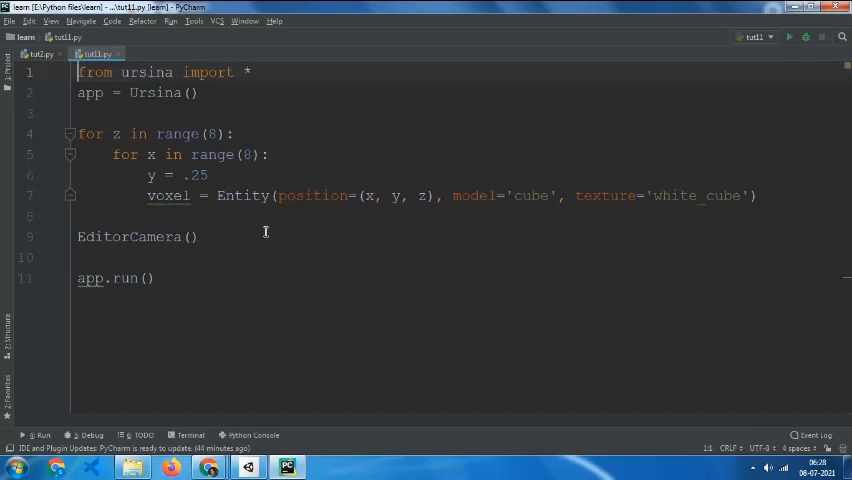
Step: Review the existing Ursina cube-grid script and run it once before adding noise
{"action": "double_click", "coordinate": [130, 236]}
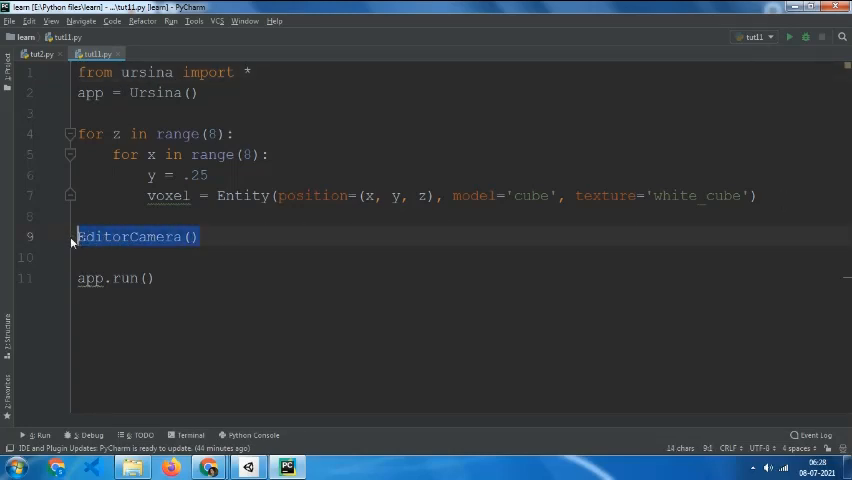
{"action": "left_click", "coordinate": [112, 236]}
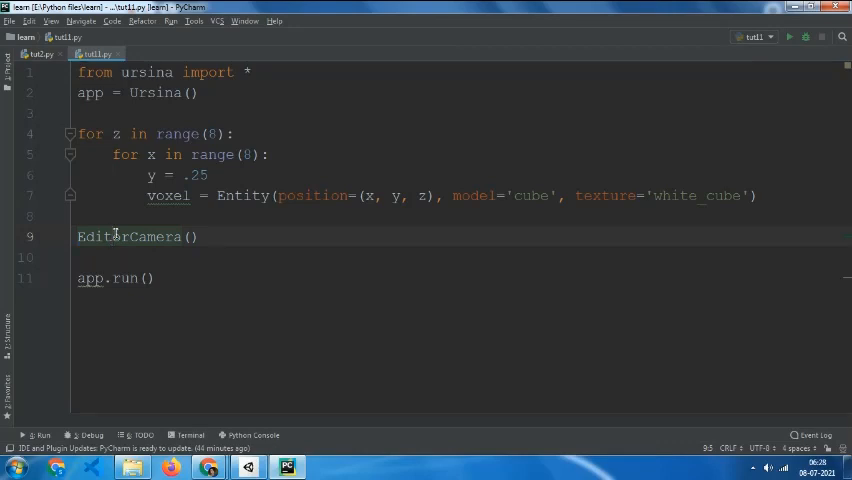
{"action": "mouse_move", "coordinate": [58, 184]}
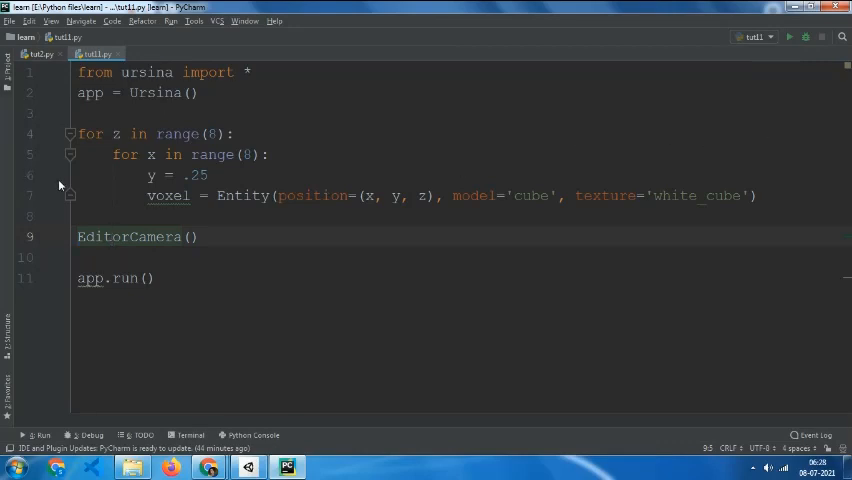
{"action": "left_click_drag", "start_coordinate": [76, 132], "coordinate": [720, 196]}
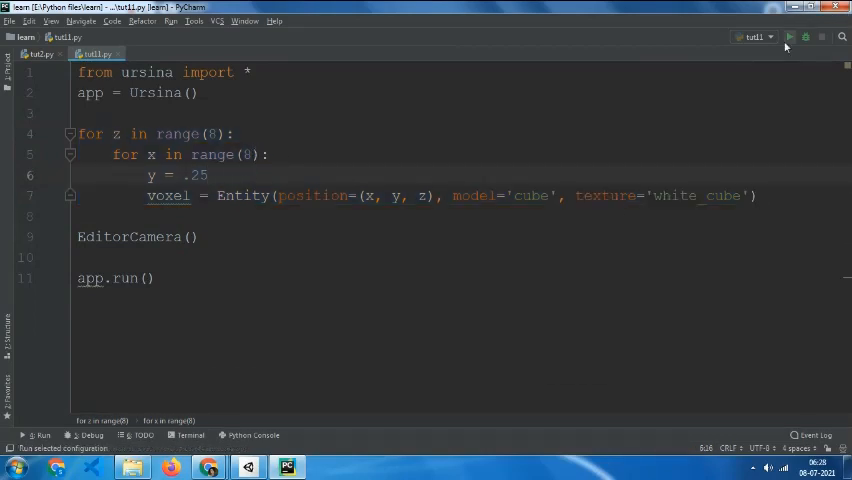
{"action": "left_click", "coordinate": [788, 36]}
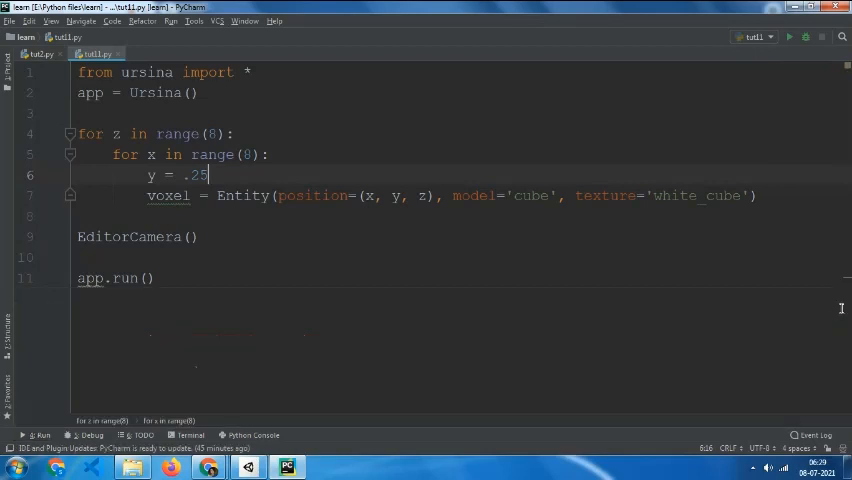
{"action": "mouse_move", "coordinate": [200, 392]}
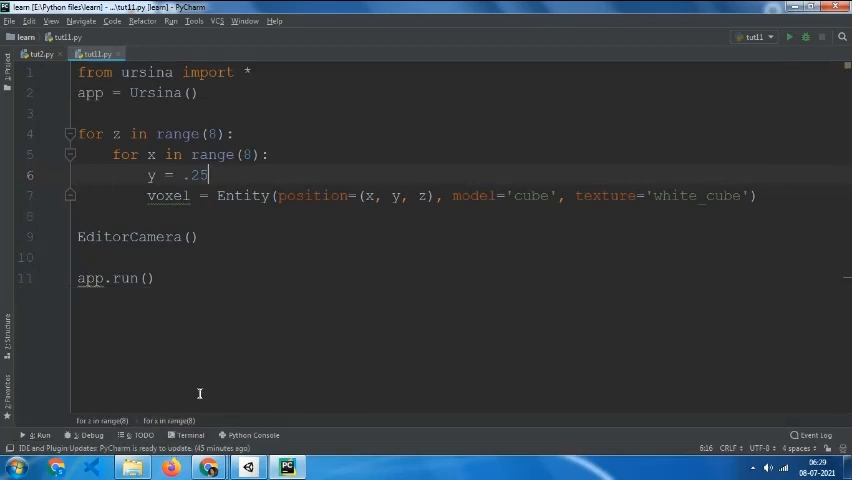
{"action": "left_click", "coordinate": [188, 434]}
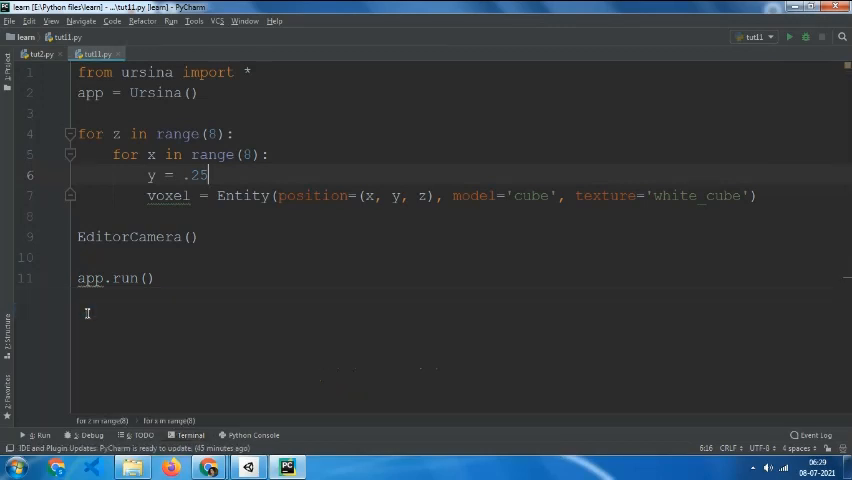
Step: Run 'pip install perlin-noise' in the Terminal (already installed) and close the panel
{"action": "left_click", "coordinate": [188, 434]}
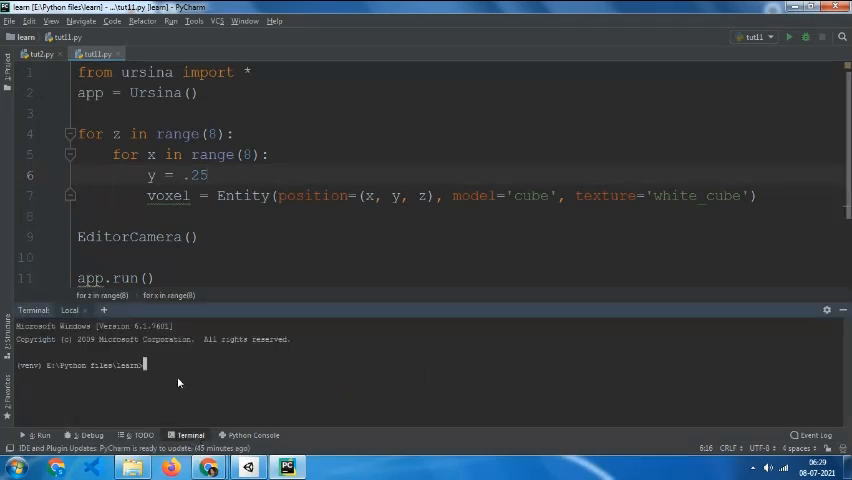
{"action": "type", "text": "pip install perlin-"}
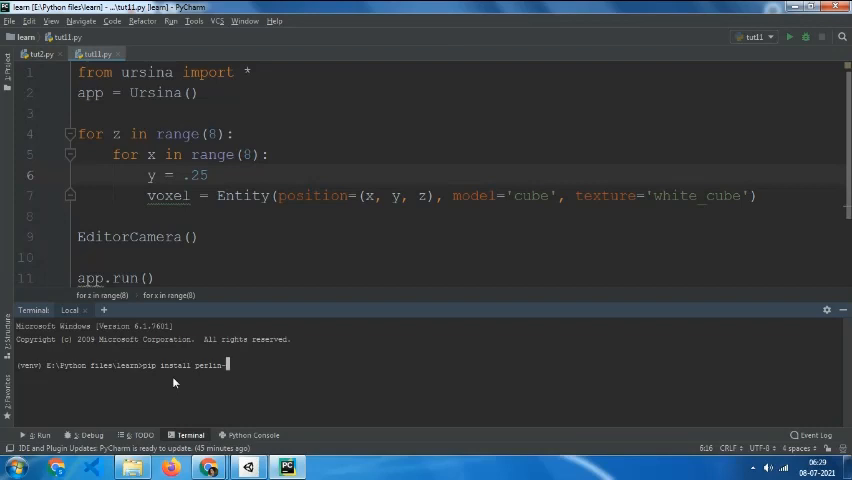
{"action": "type", "text": "noise"}
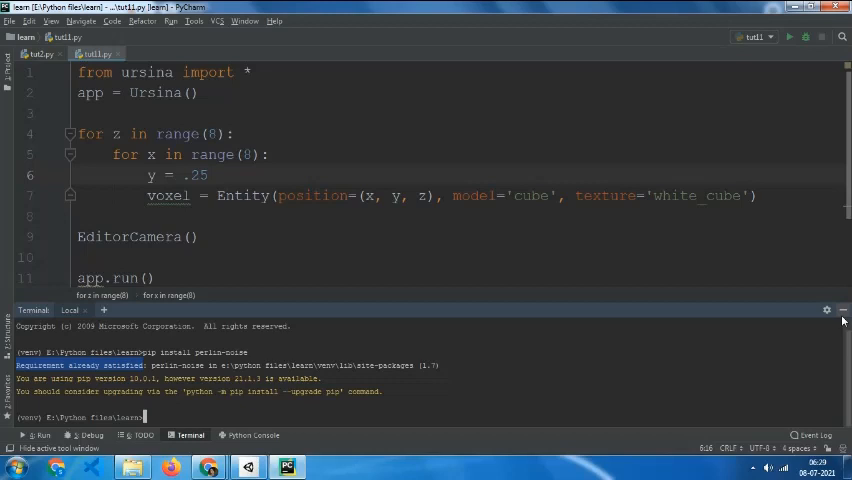
{"action": "left_click", "coordinate": [844, 308]}
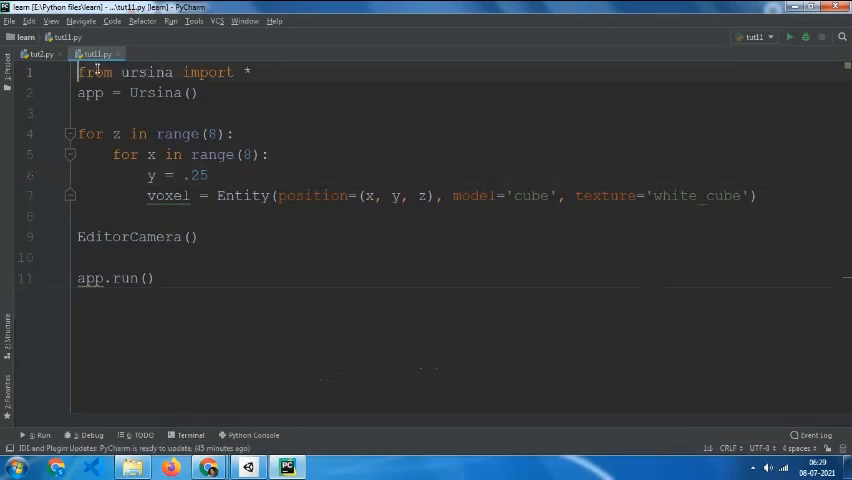
Step: Add 'from perlin_noise import PerlinNoise' at the top of the script
{"action": "type", "text": "from"}
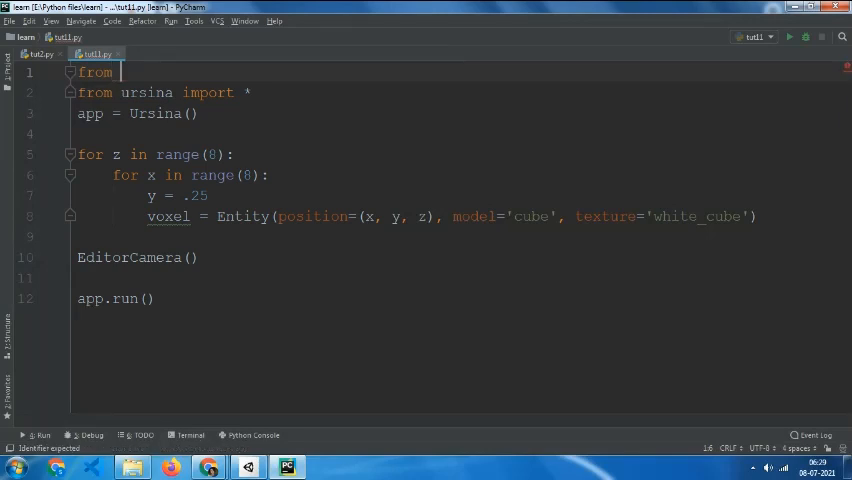
{"action": "type", "text": "perlin_noise"}
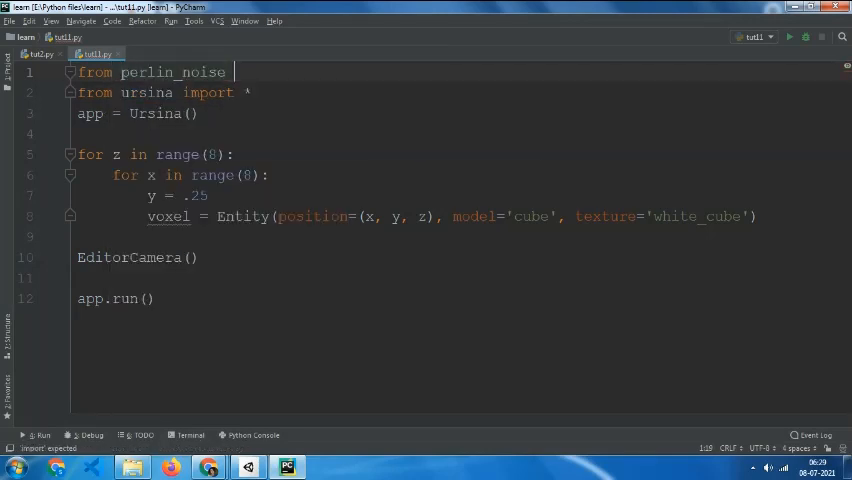
{"action": "type", "text": "import PerlinNoise"}
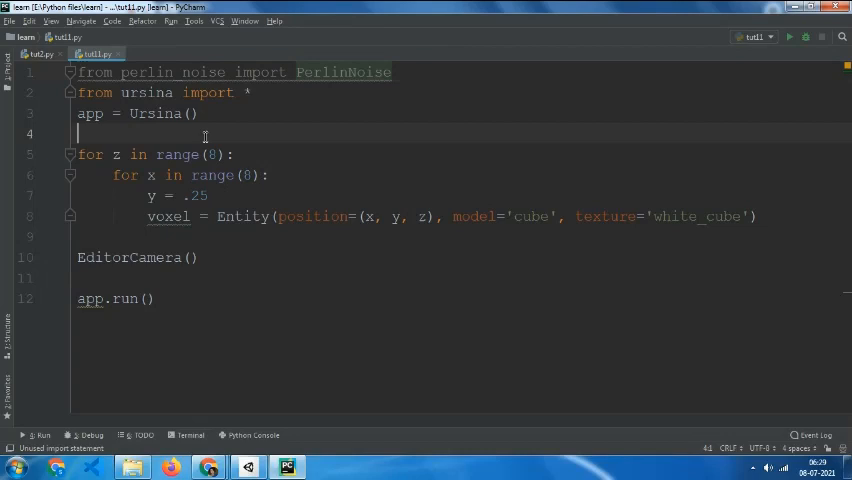
{"action": "type", "text": "n"}
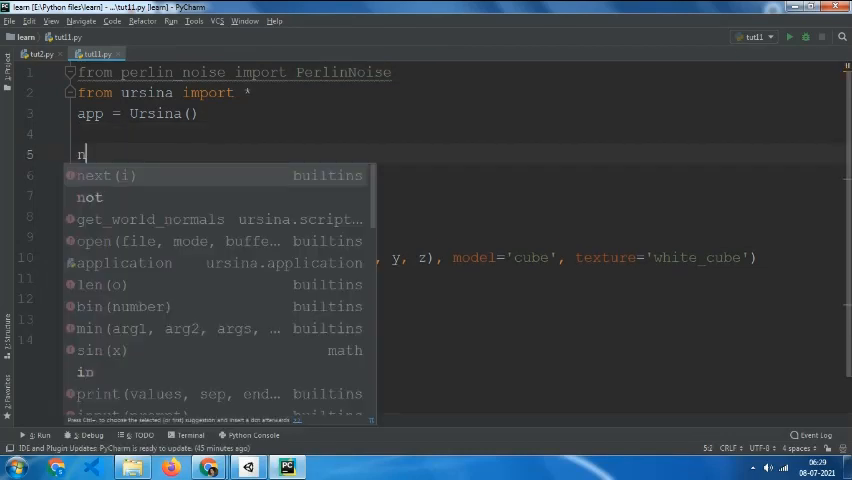
{"action": "type", "text": "oise = P"}
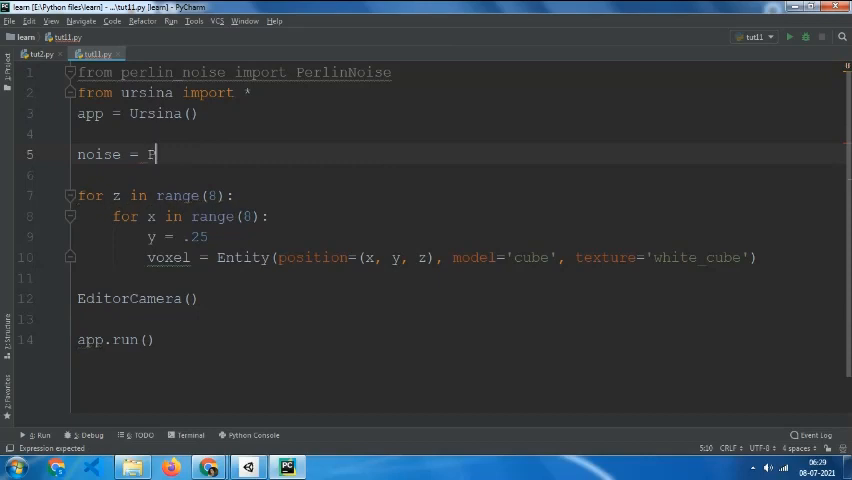
Step: Define noise = PerlinNoise(octaves=1, seed=1) below app = Ursina()
{"action": "type", "text": "erlinNoise"}
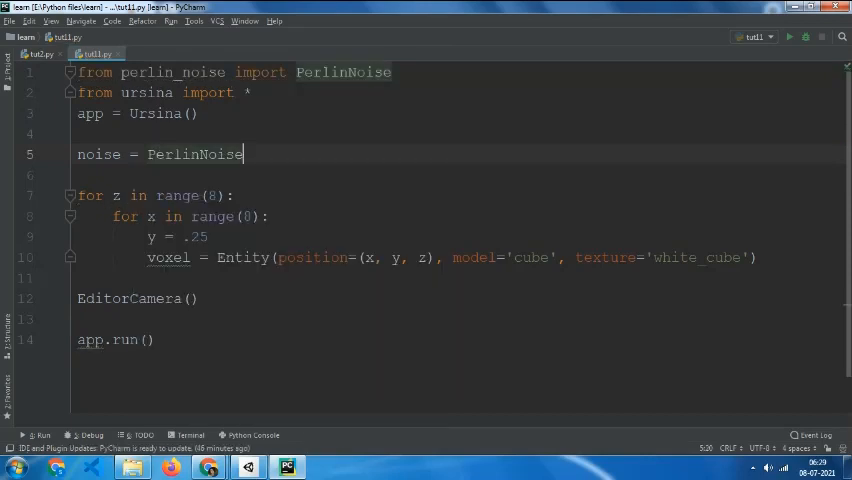
{"action": "type", "text": "(c"}
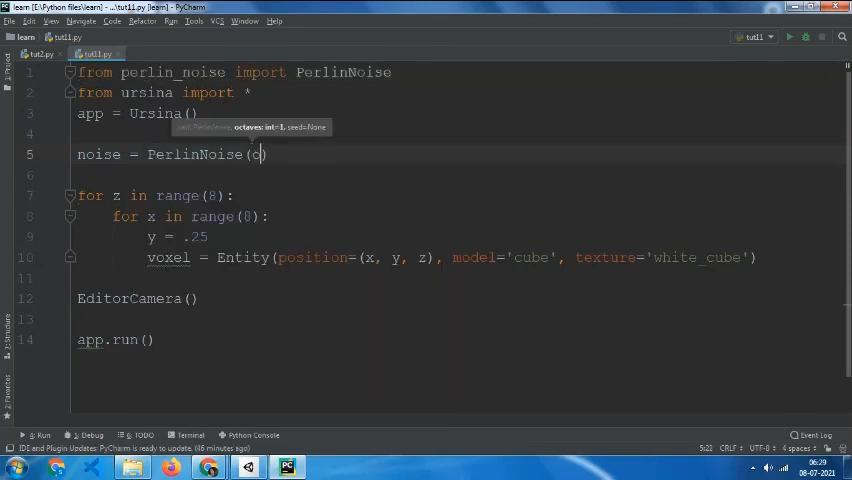
{"action": "type", "text": "octaves="}
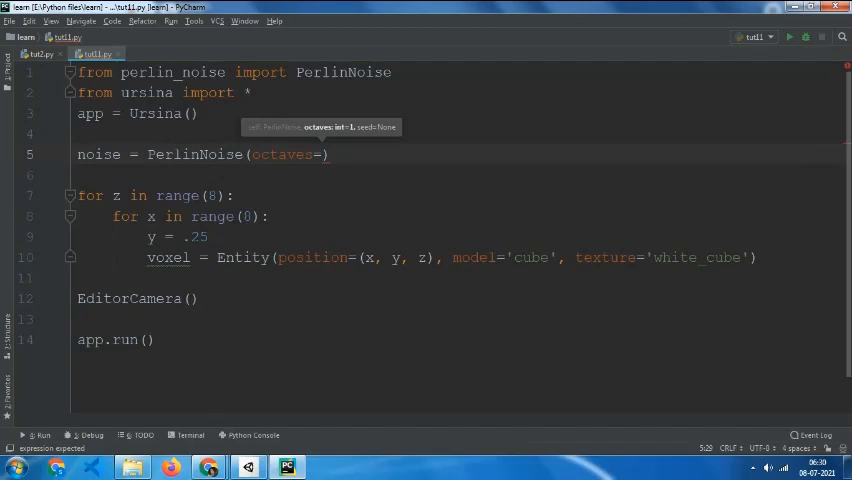
{"action": "type", "text": "1,"}
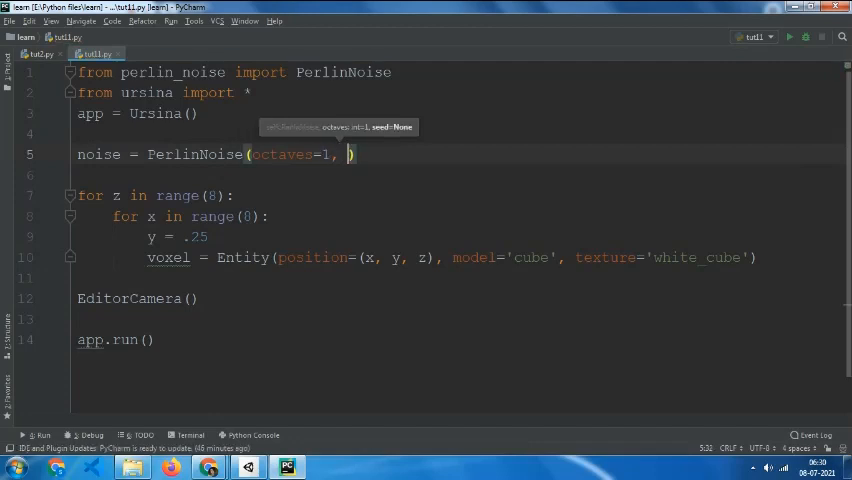
{"action": "type", "text": "seed=1"}
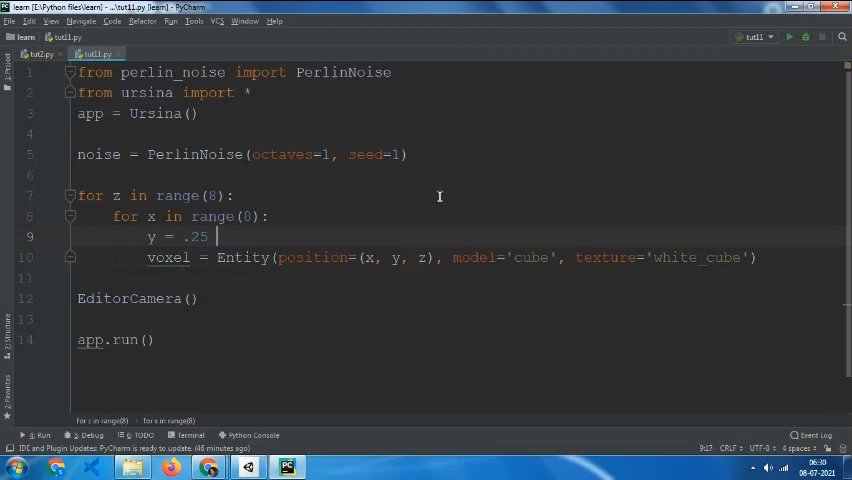
Step: Change the cube height to y = .25 + noise([x/8, z/8]) and run to see the bumpy terrain
{"action": "type", "text": "+"}
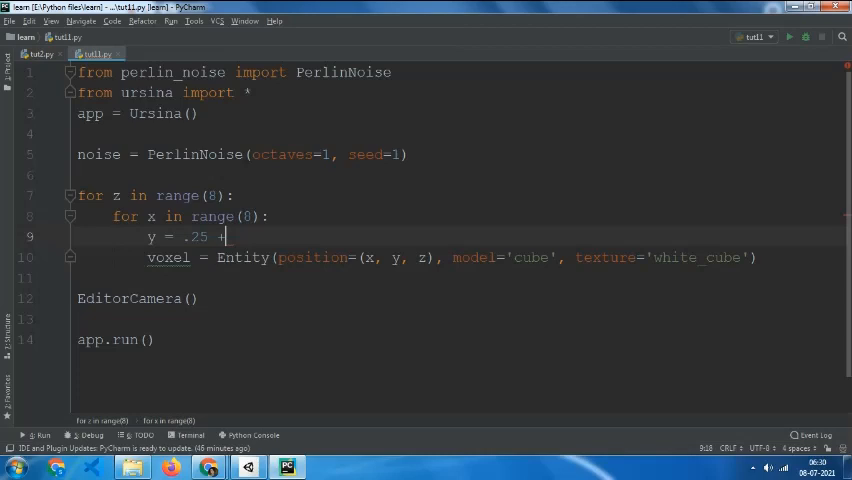
{"action": "type", "text": "\" \""}
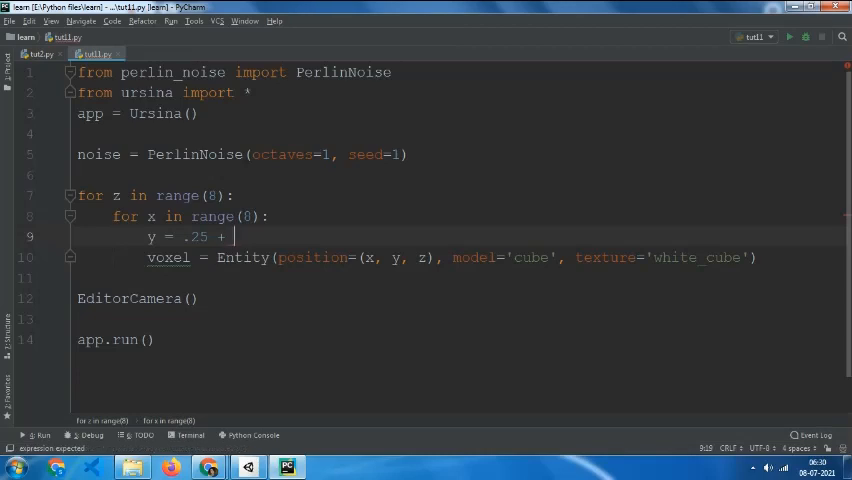
{"action": "type", "text": "noise"}
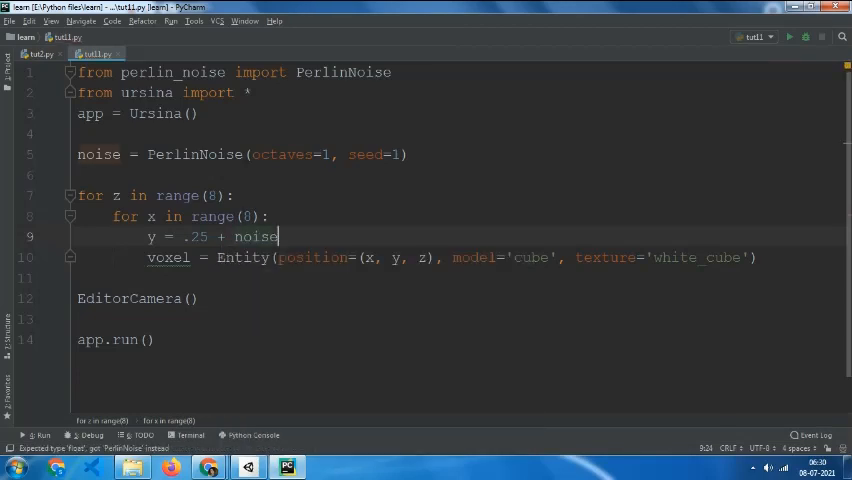
{"action": "type", "text": "(["}
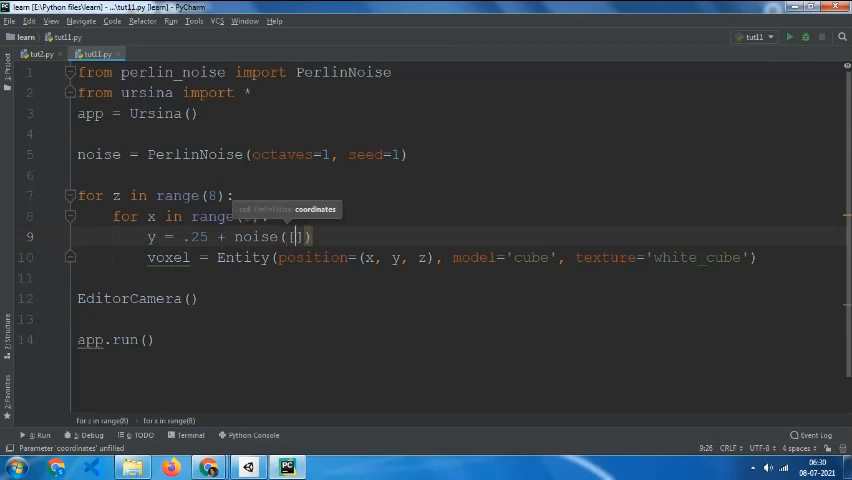
{"action": "type", "text": "x, z"}
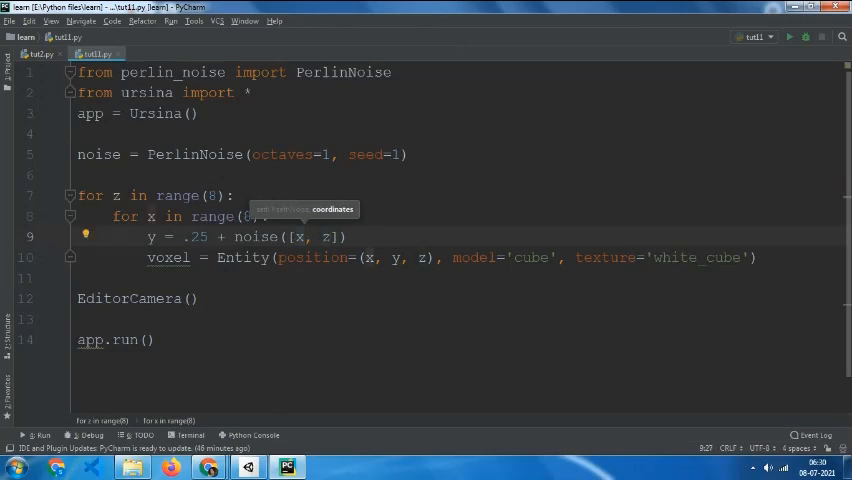
{"action": "type", "text": "/8"}
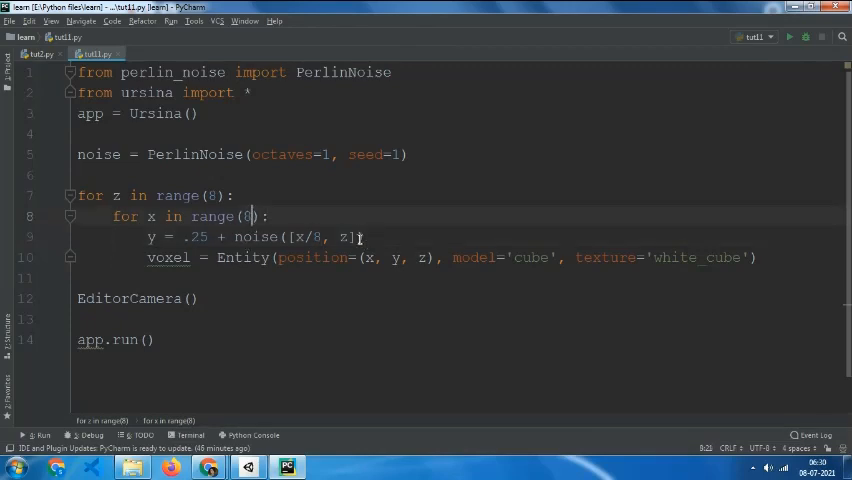
{"action": "type", "text": "/"}
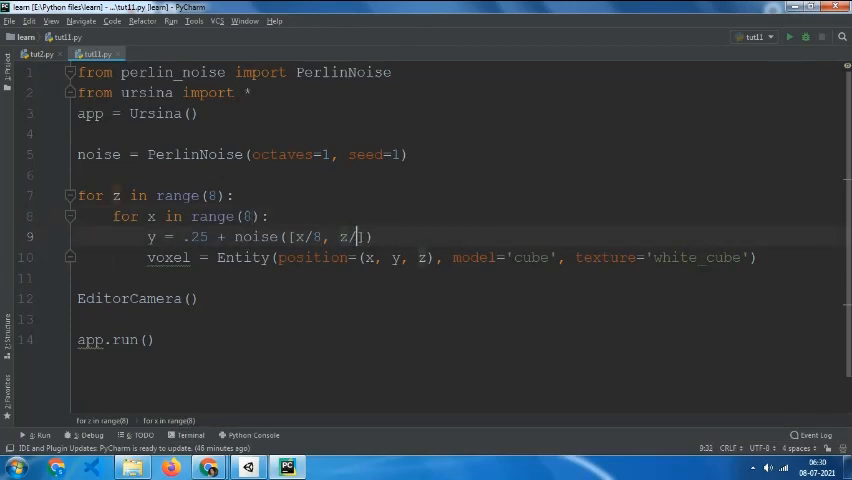
{"action": "type", "text": "8"}
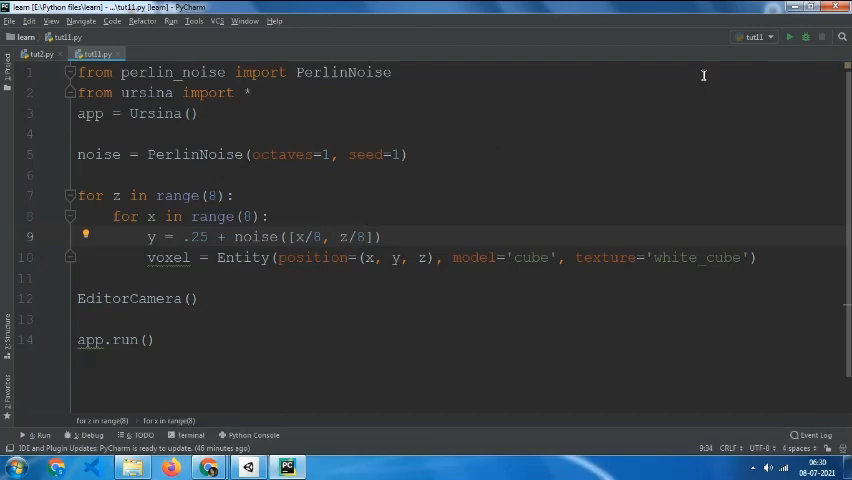
{"action": "left_click", "coordinate": [788, 36]}
{"action": "type", "text": "2"}
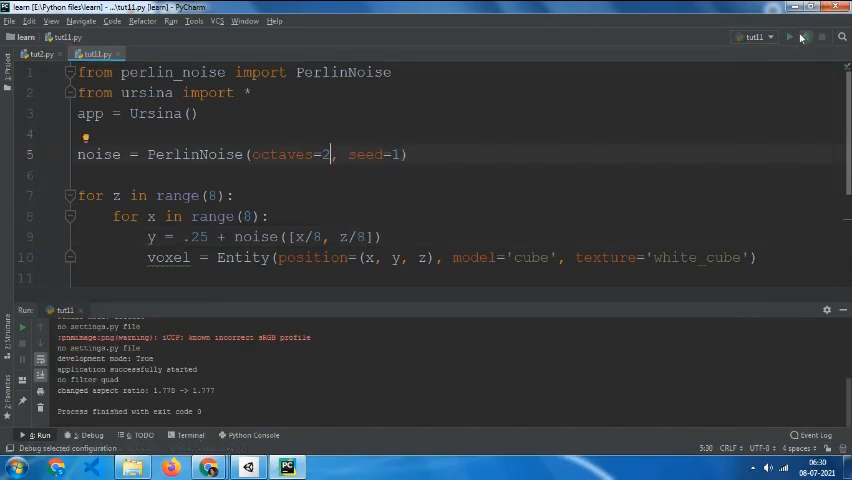
Step: Run the terrain with different octave values, closing the game window each time
{"action": "left_click", "coordinate": [790, 36]}
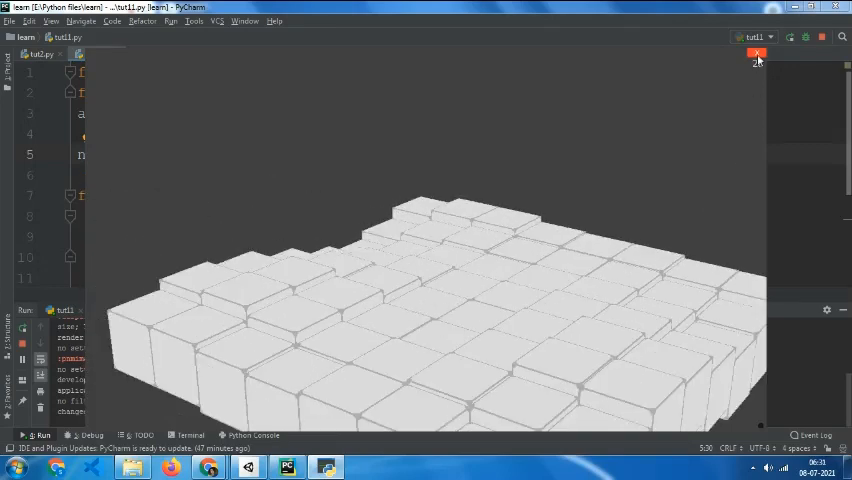
{"action": "left_click", "coordinate": [756, 54]}
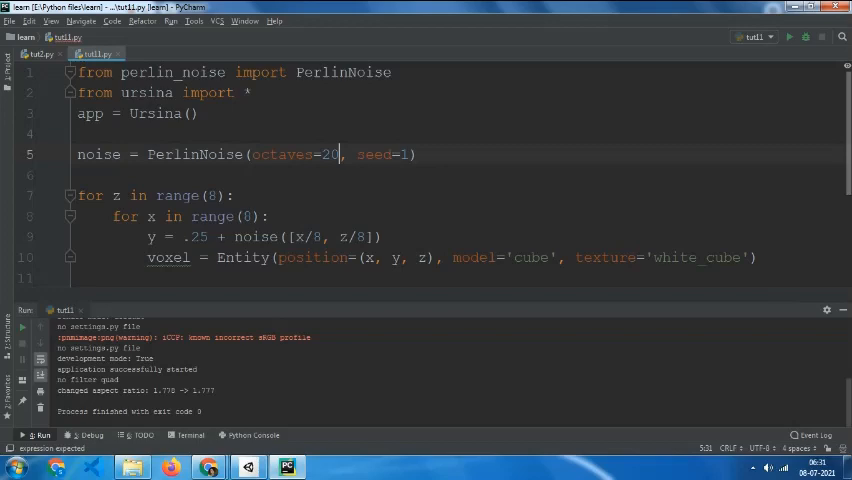
{"action": "left_click", "coordinate": [790, 36]}
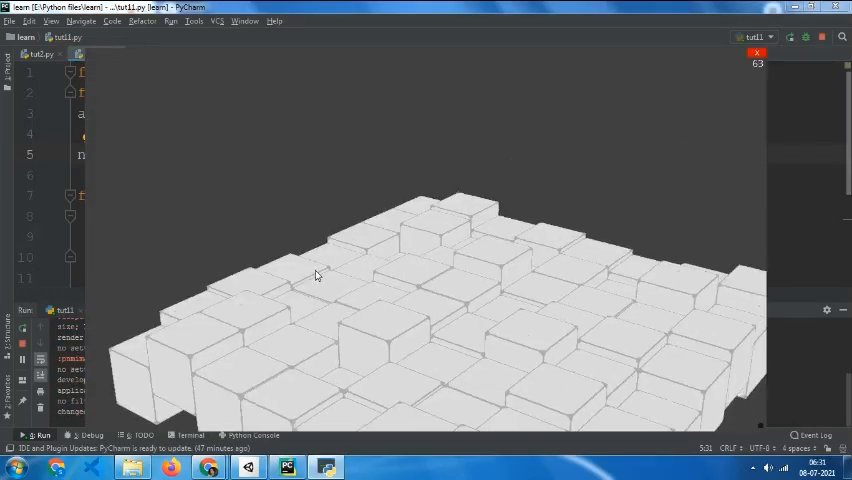
{"action": "left_click", "coordinate": [756, 48]}
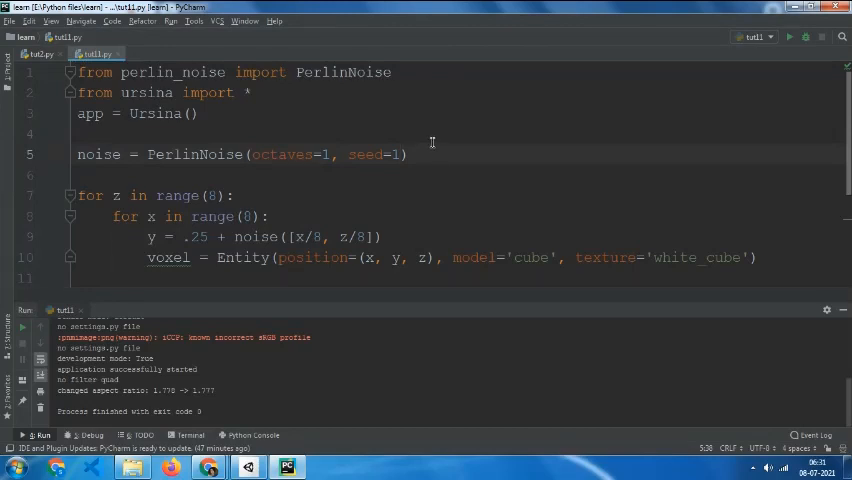
Step: Set the noise generator to octaves=1 with seed=1222222 and preview the result
{"action": "type", "text": "222222"}
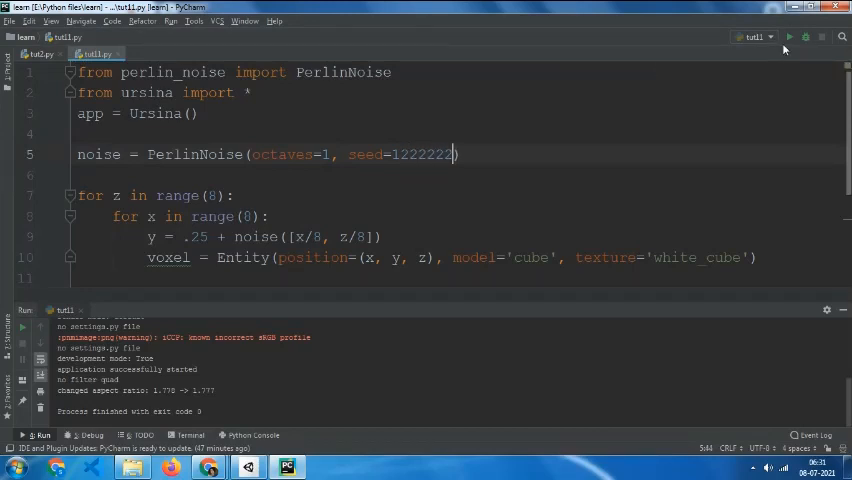
{"action": "left_click", "coordinate": [790, 36]}
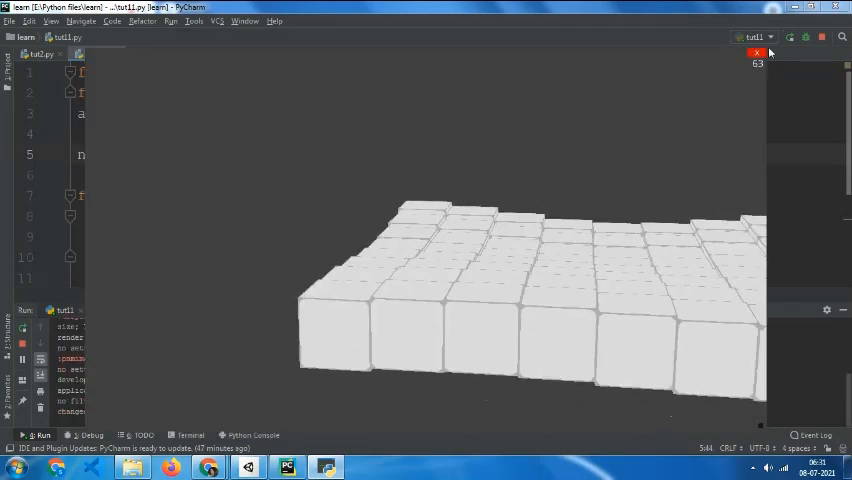
{"action": "left_click", "coordinate": [756, 52]}
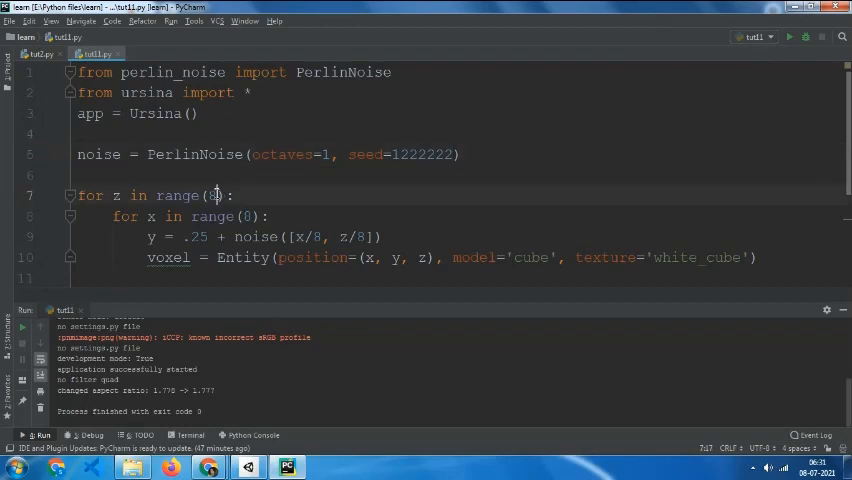
Step: Expand to range(20) loops sampling noise at x/20, z/20, run with ten octaves, then settle on octaves=3
{"action": "type", "text": "20"}
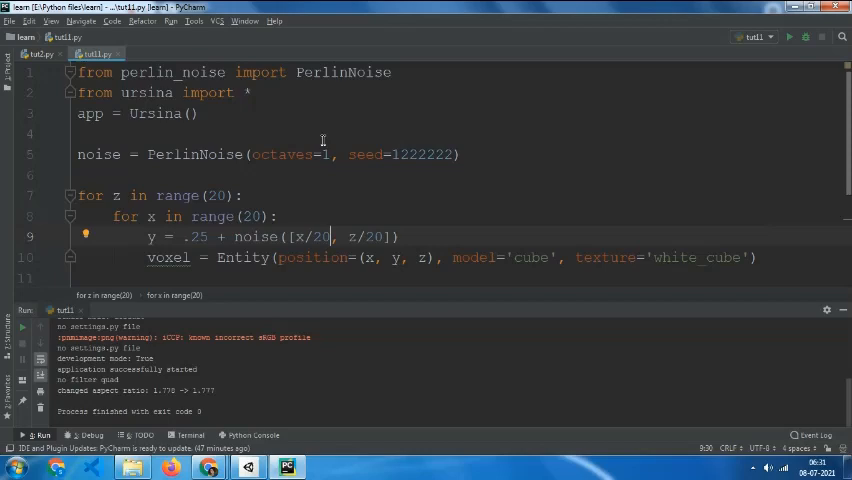
{"action": "type", "text": "0"}
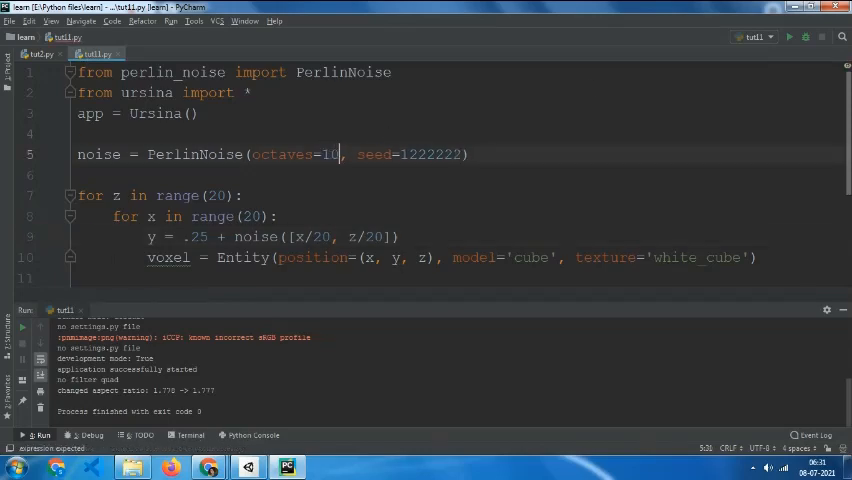
{"action": "left_click", "coordinate": [788, 36]}
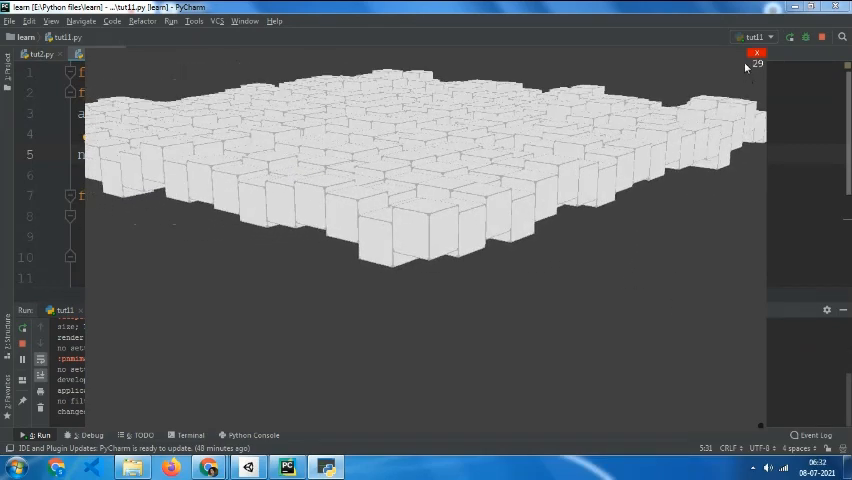
{"action": "left_click", "coordinate": [756, 52]}
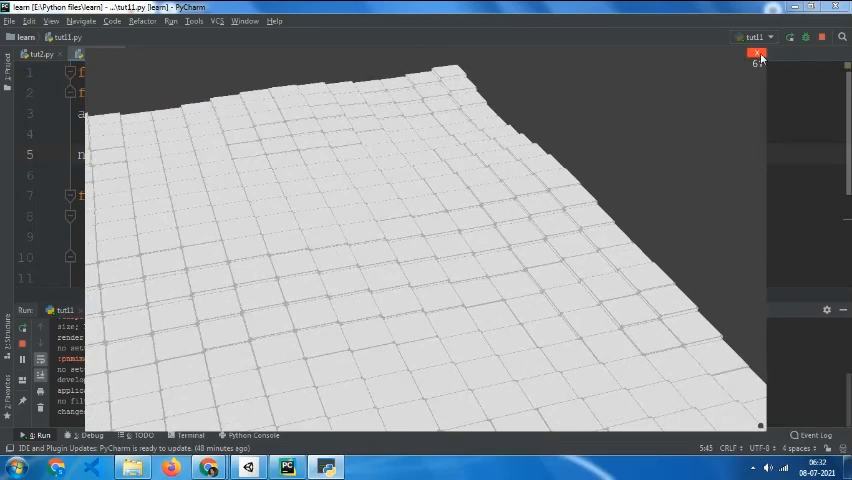
{"action": "left_click", "coordinate": [756, 52]}
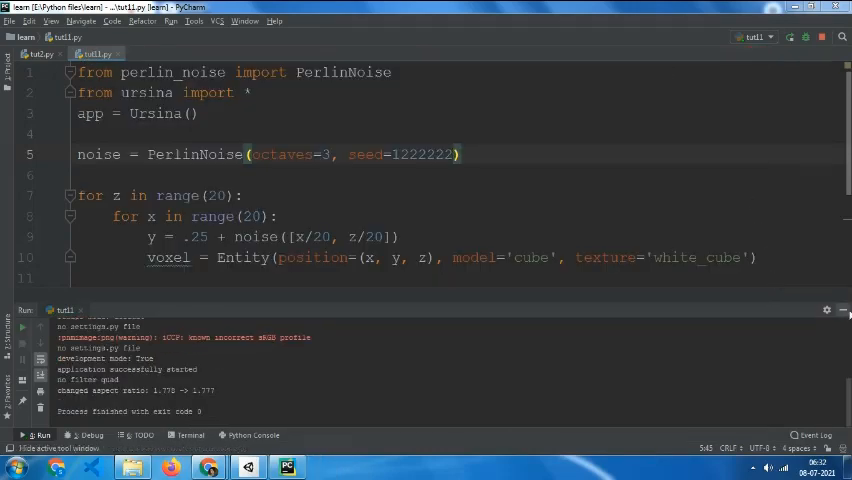